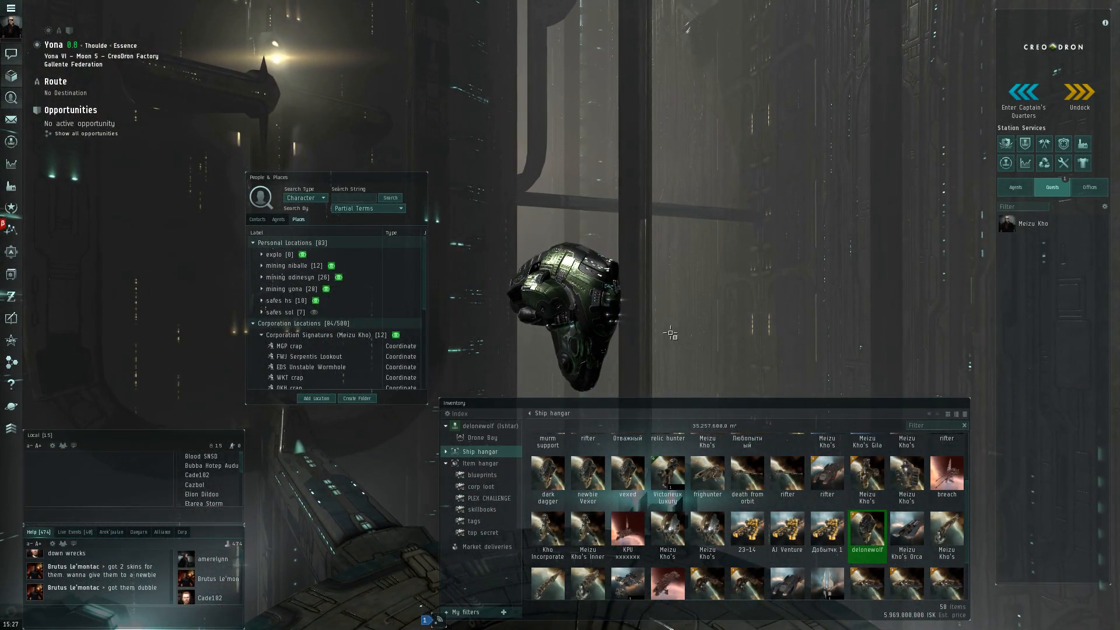
mouse_move(636, 344)
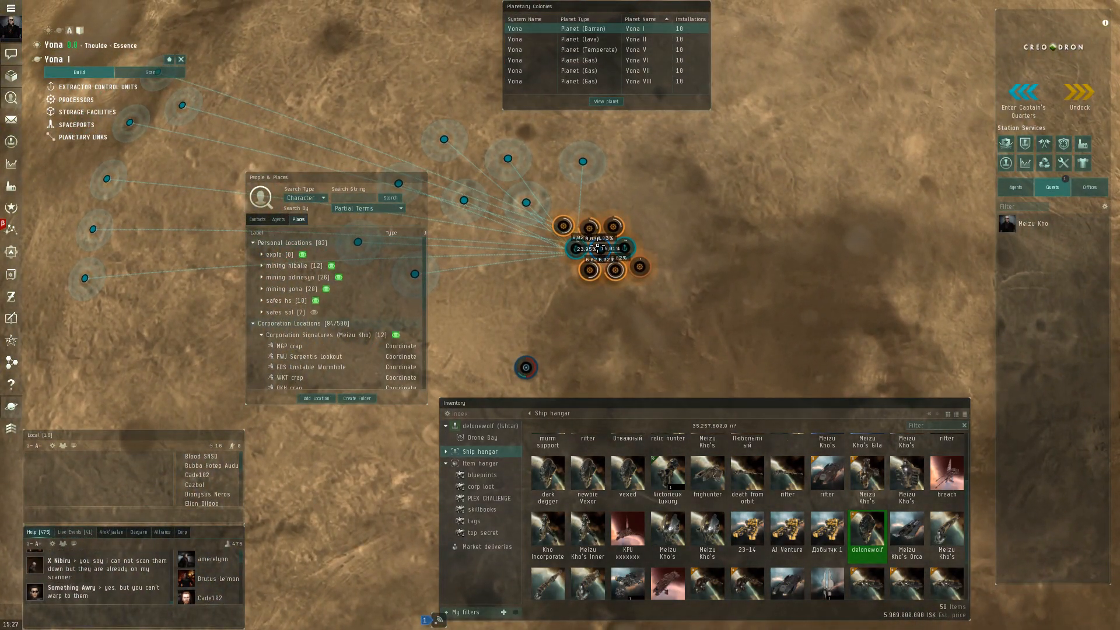
Step: Install new extraction programs on both Yona I extractor control units
left_click(597, 247)
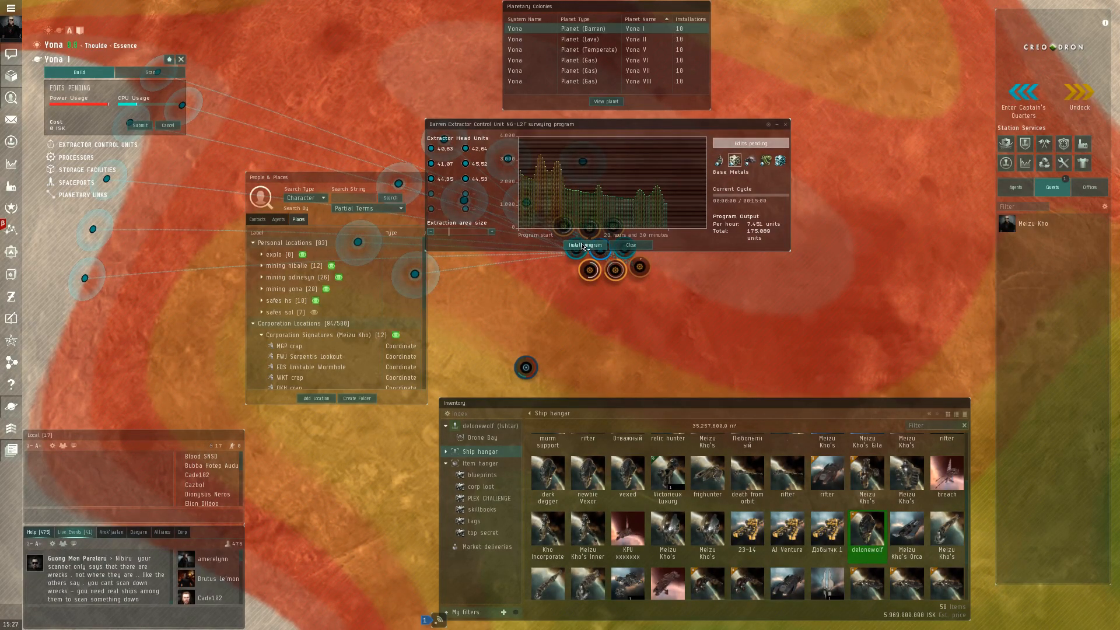
left_click(584, 245)
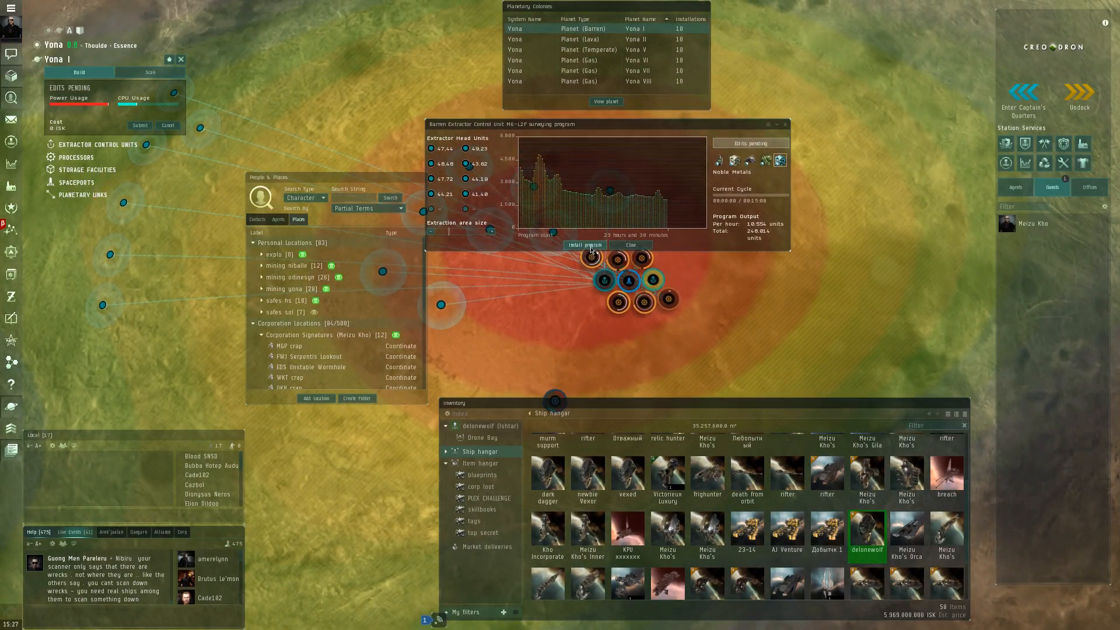
left_click(630, 245)
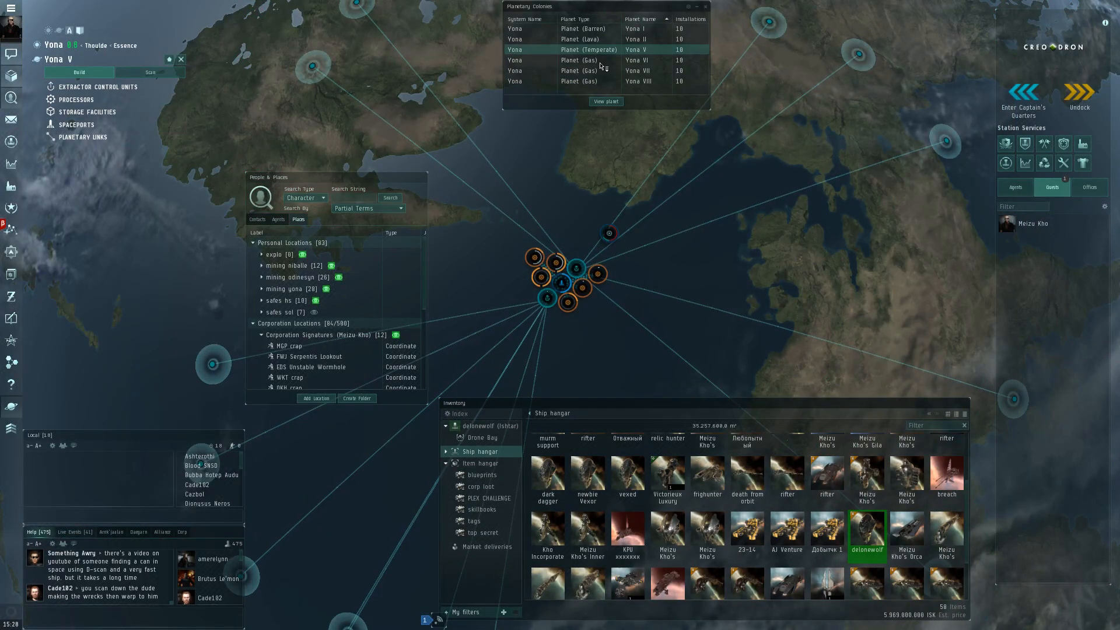
Step: Open the Yona VI colony, install its extractor program and submit the changes
left_click(606, 59)
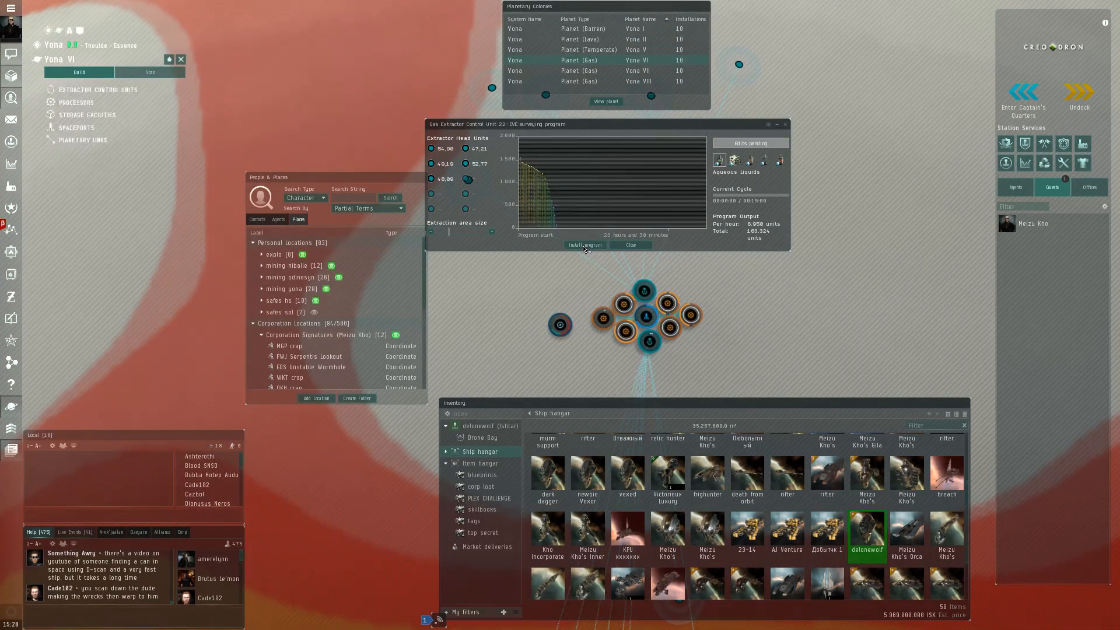
left_click(584, 245)
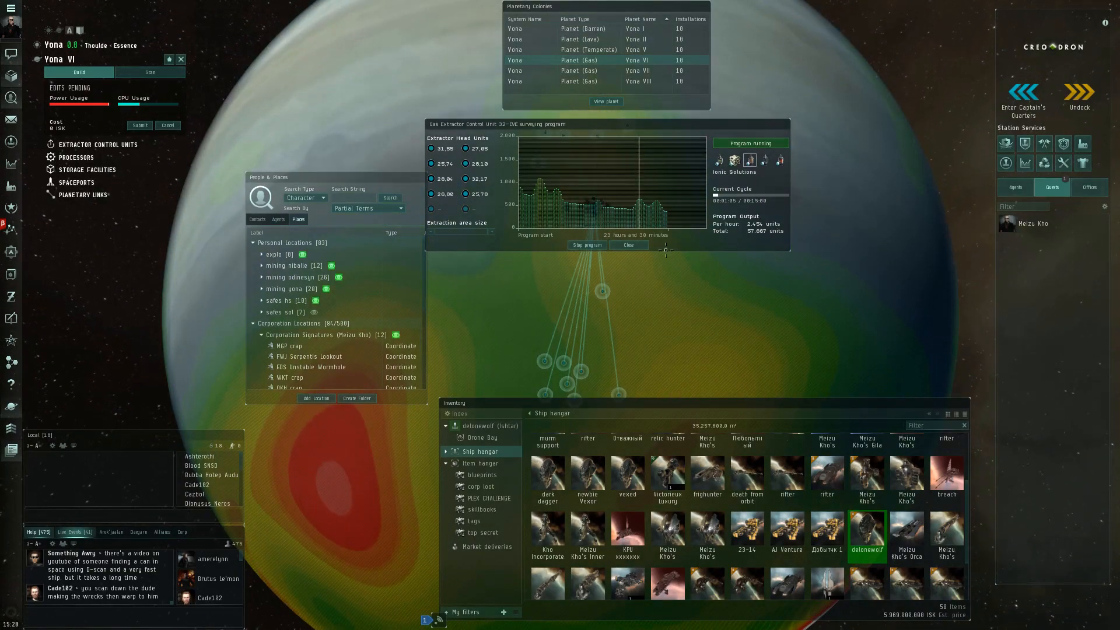
left_click(587, 245)
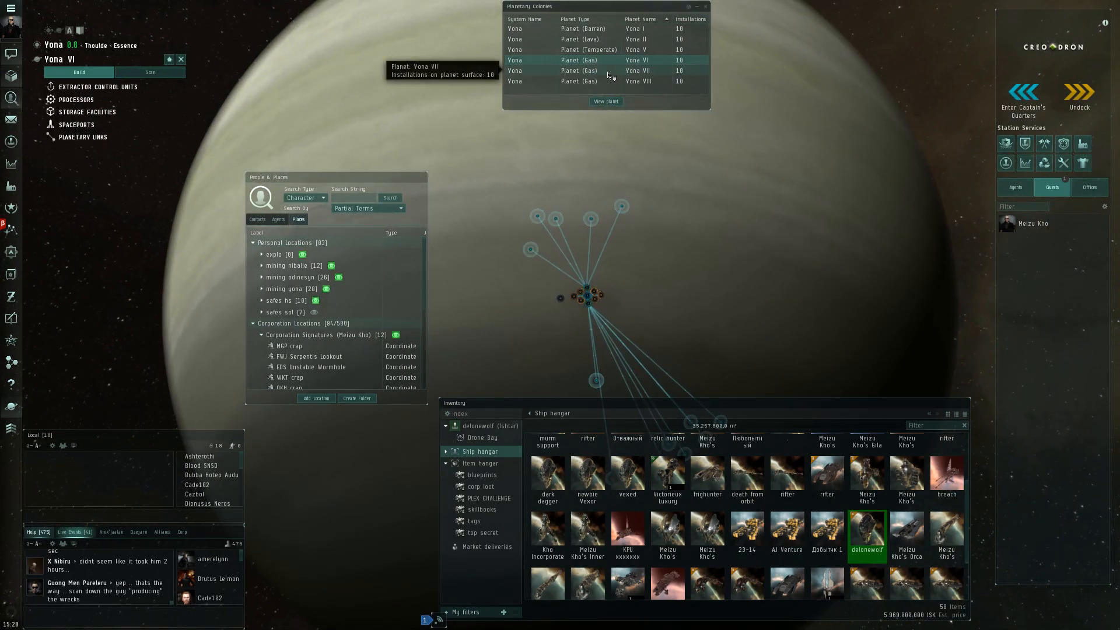
Step: Open the Yona VII colony and install its extractor's new program
left_click(637, 70)
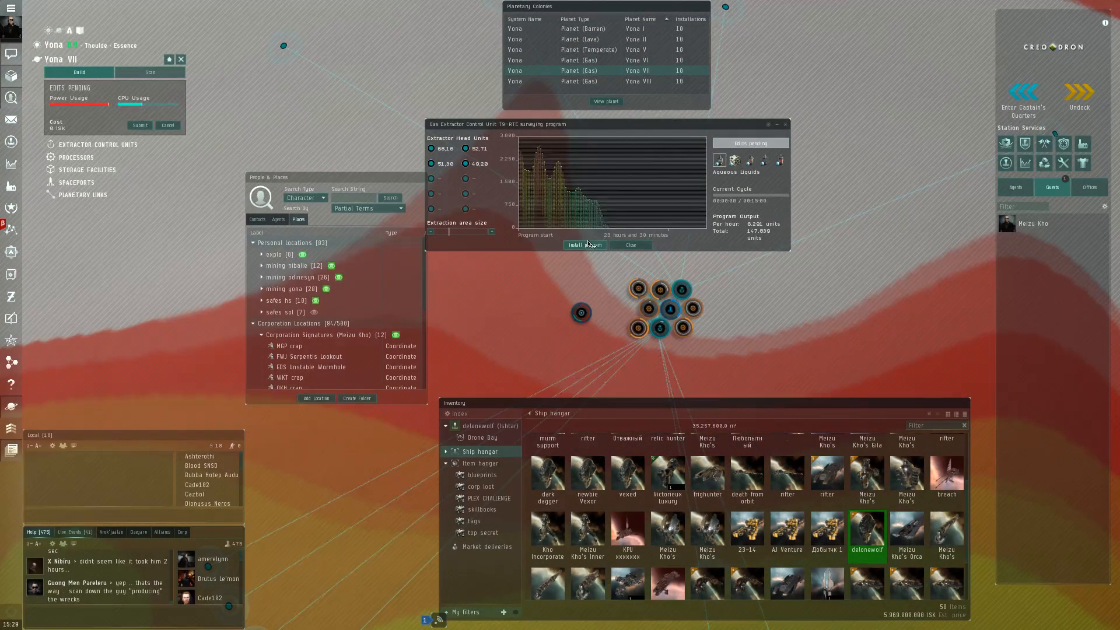
left_click(586, 245)
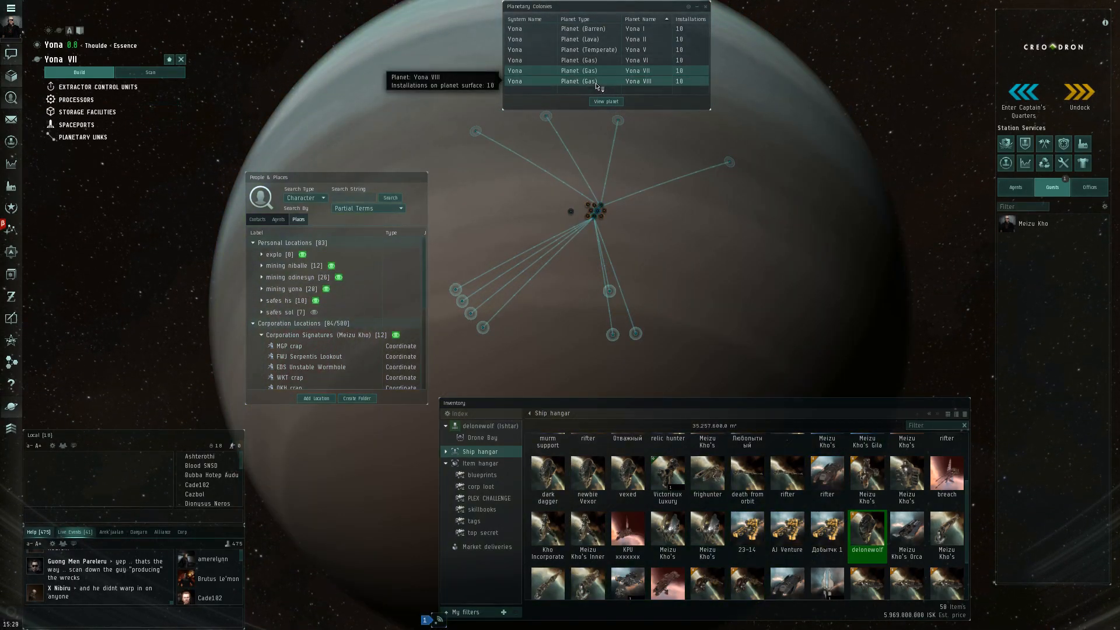
Step: Open the Yona VIII colony, install its extractor program and submit the changes
left_click(594, 82)
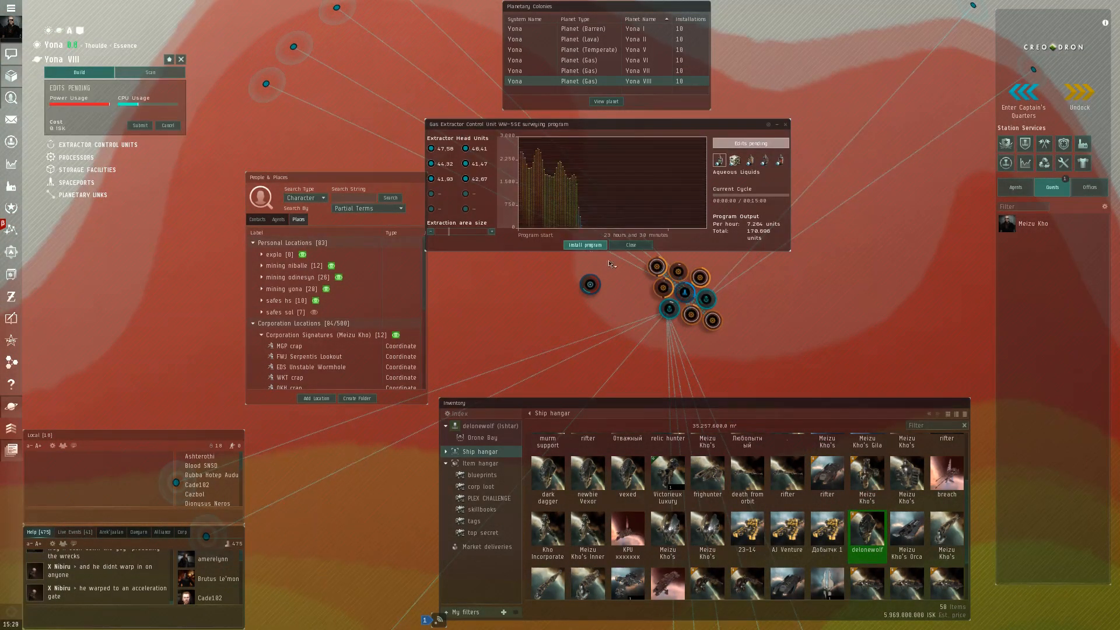
left_click(585, 245)
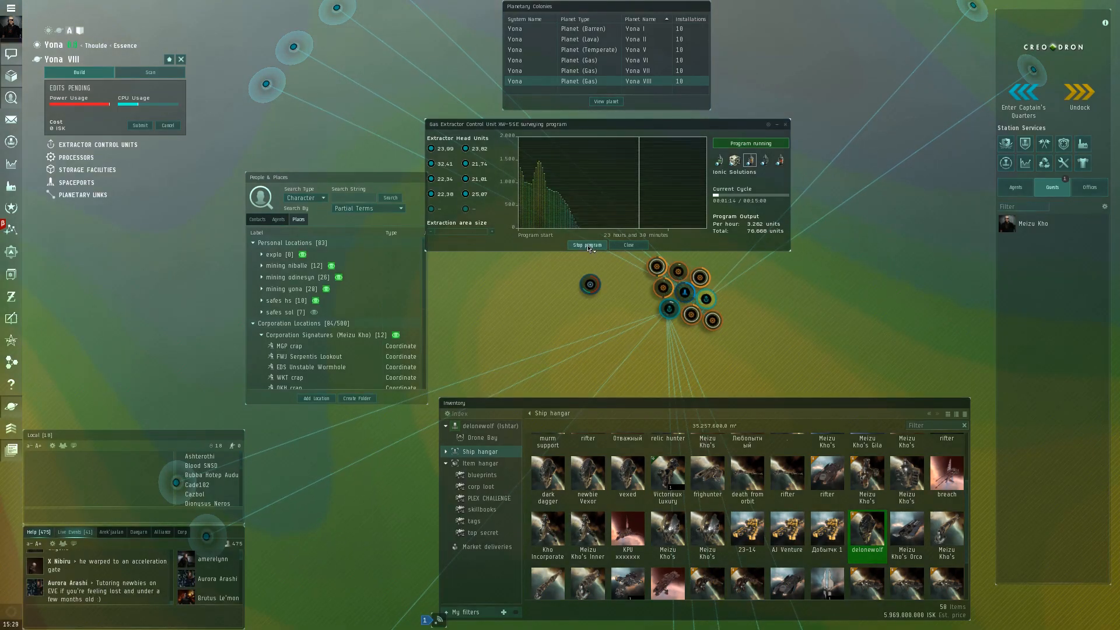
left_click(587, 245)
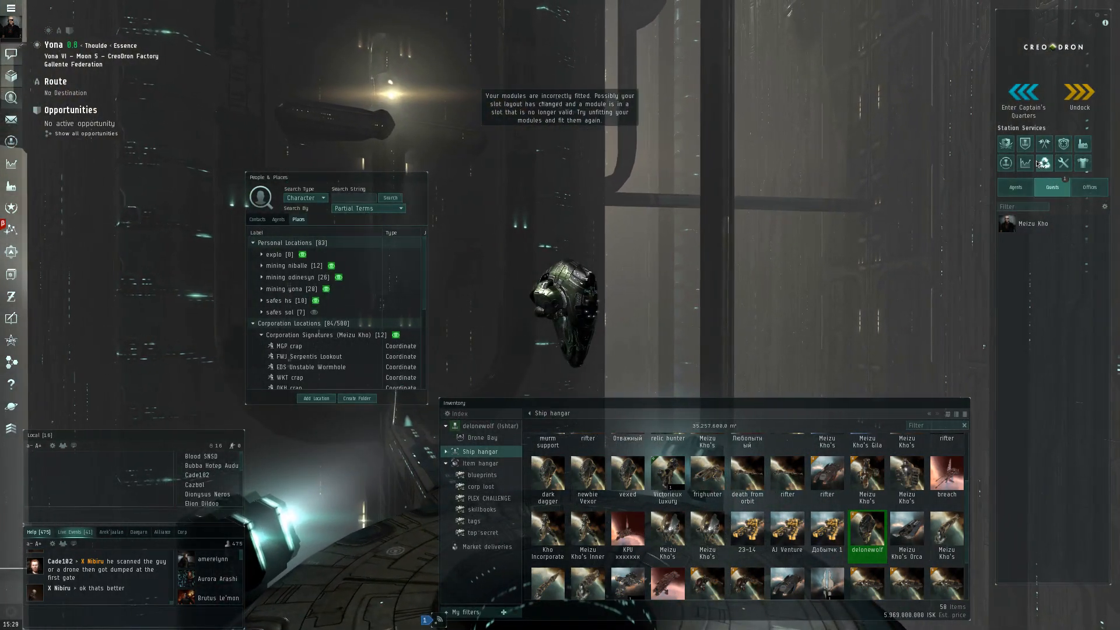
Step: Open the Ishtar's fitting and pick the 50MN microwarpdrive from the item hangar modules
double_click(866, 530)
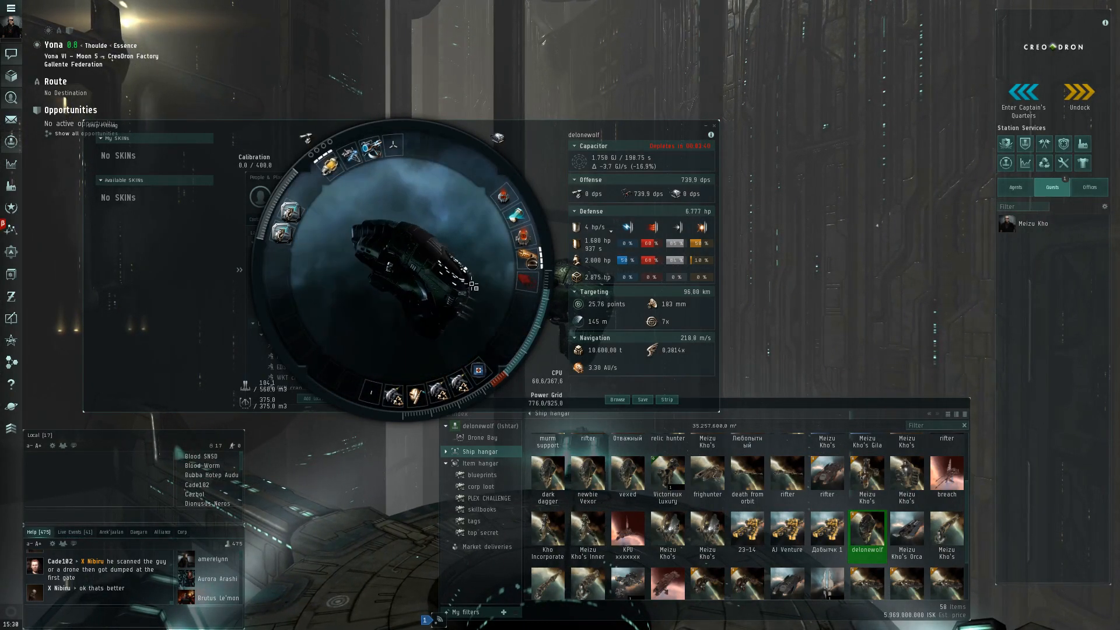
mouse_move(528, 279)
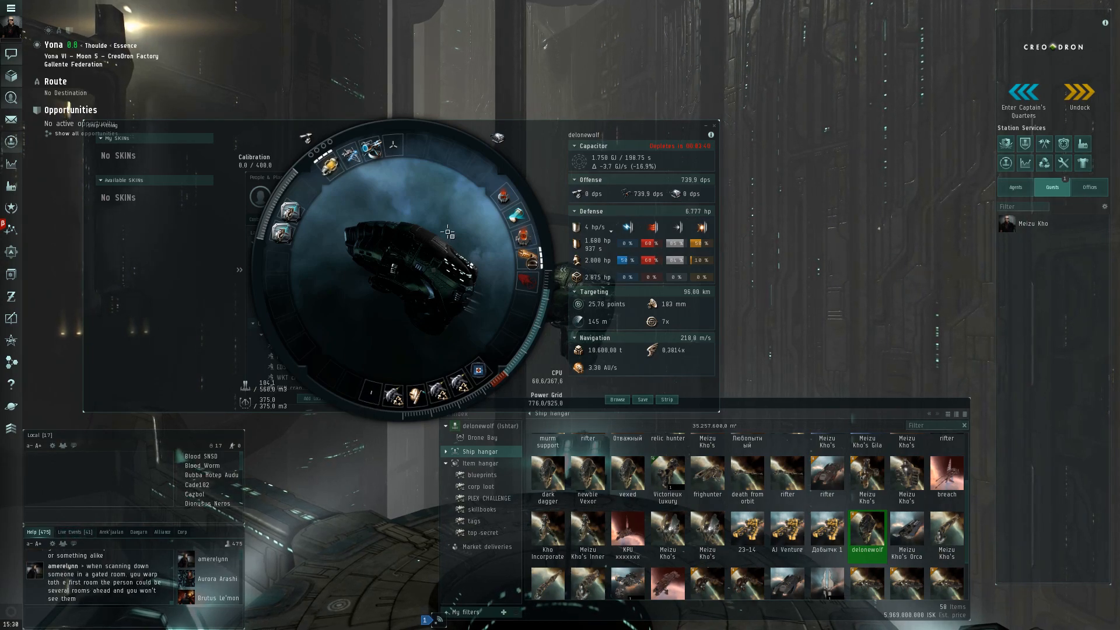
mouse_move(525, 284)
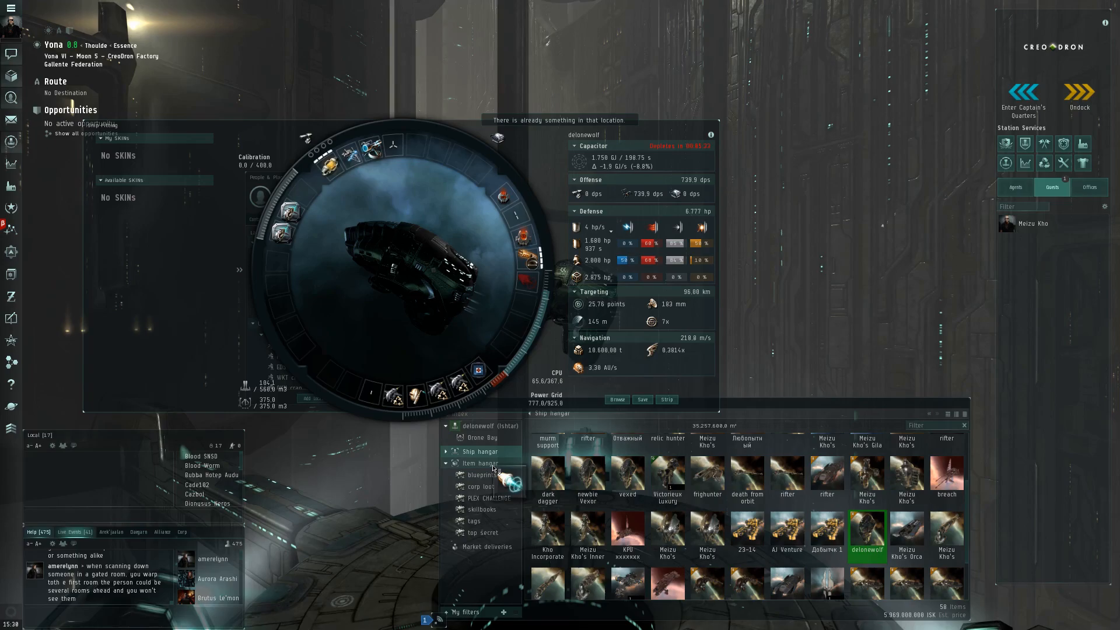
left_click(481, 463)
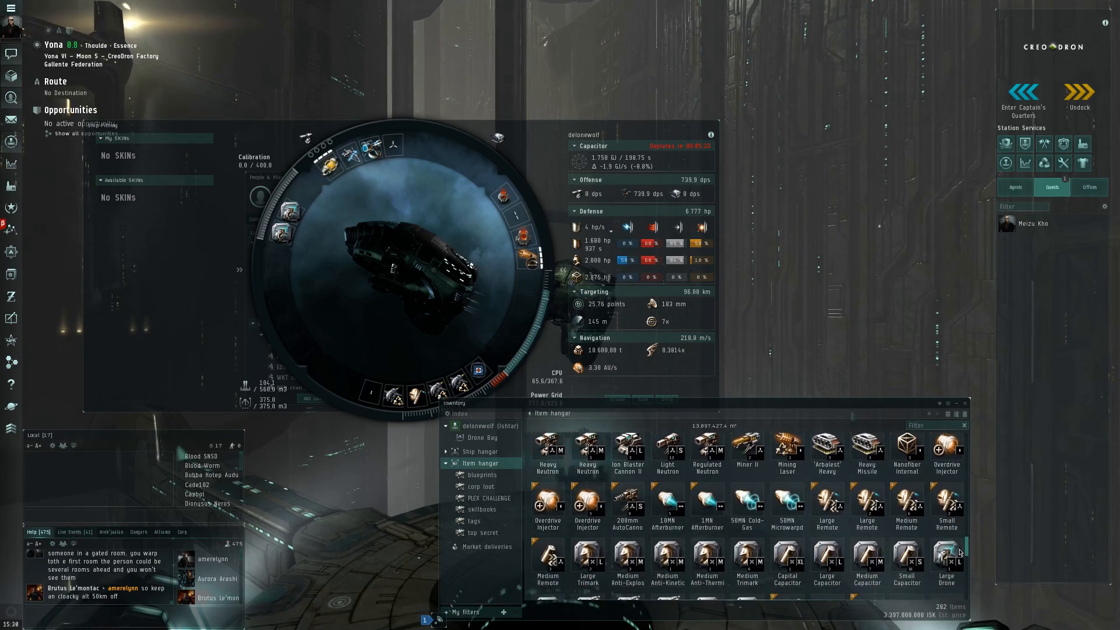
left_click(786, 501)
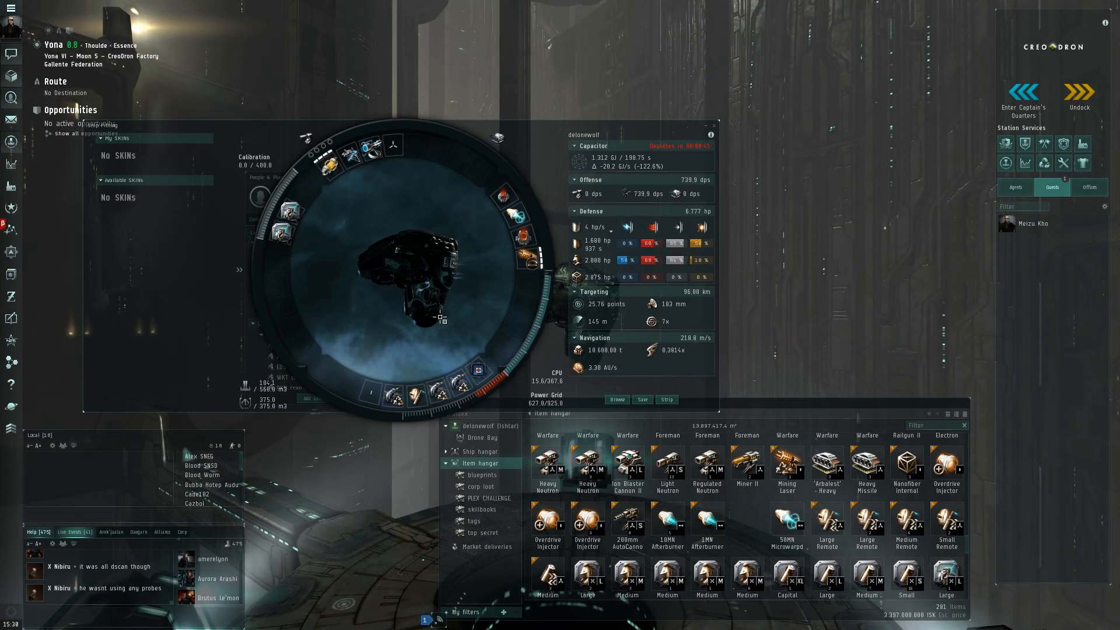
mouse_move(658, 201)
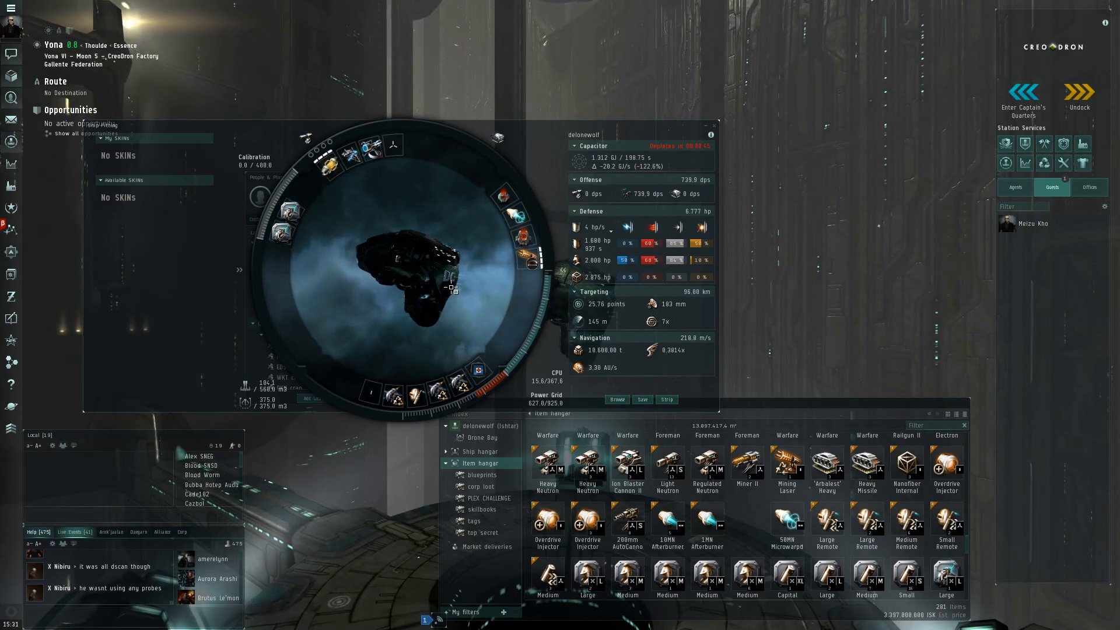
mouse_move(369, 396)
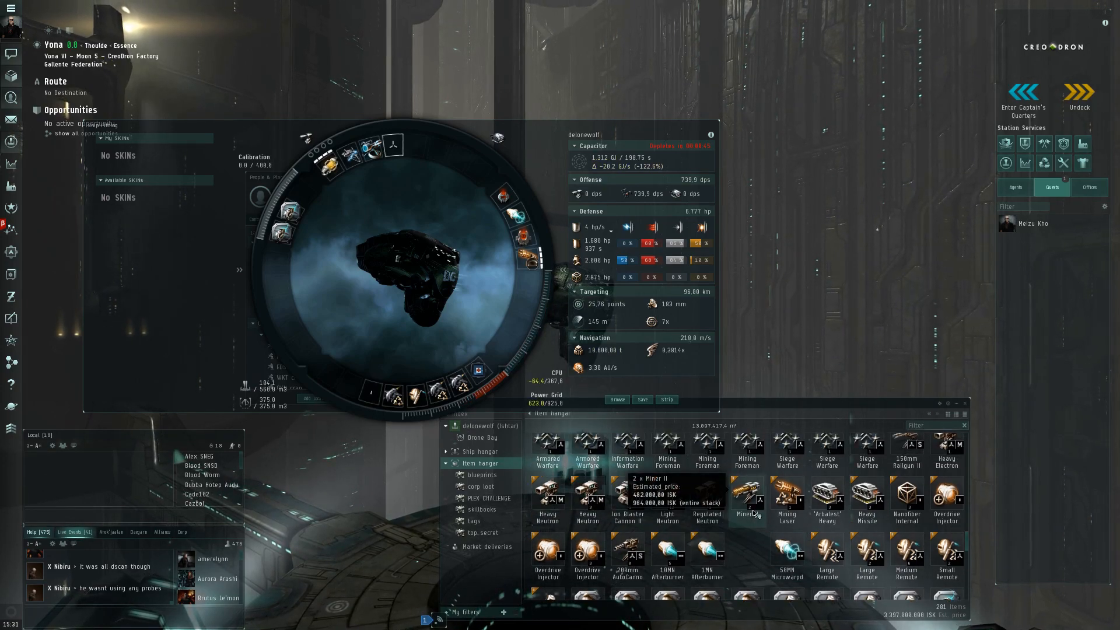
Step: Fit a Drone Damage Amplifier II into a low slot, accepting the CPU warning
scroll("down", 3)
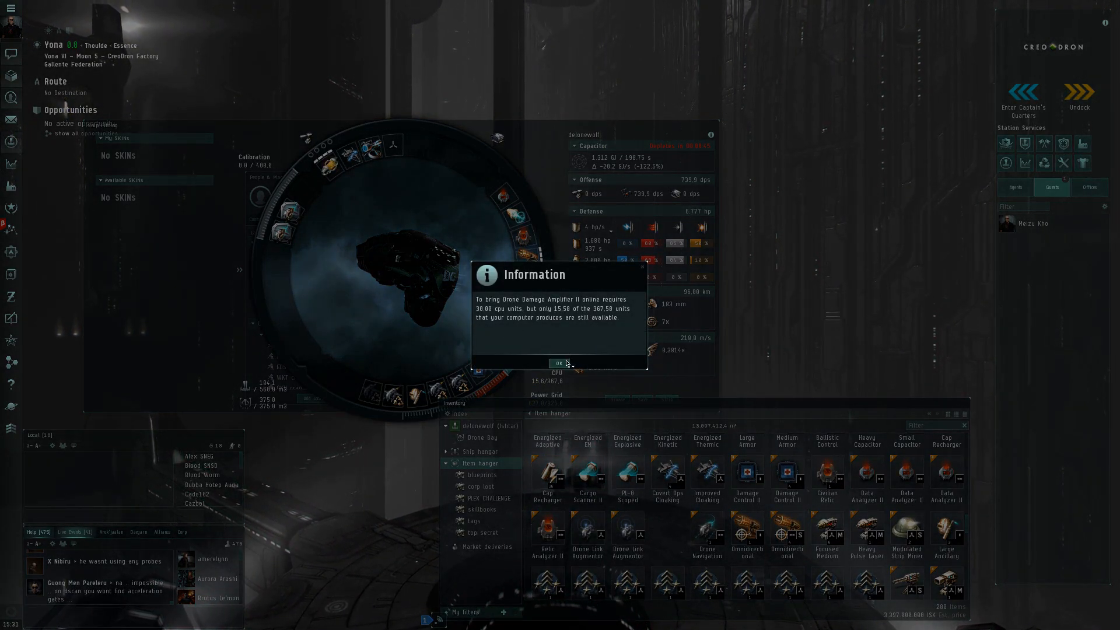
left_click(560, 363)
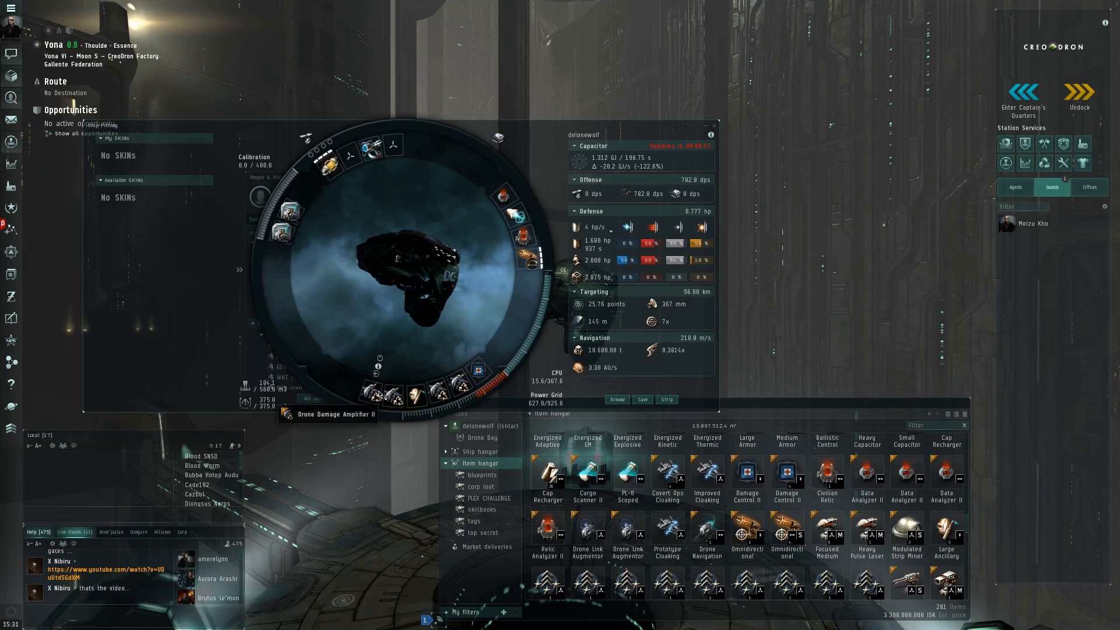
mouse_move(397, 286)
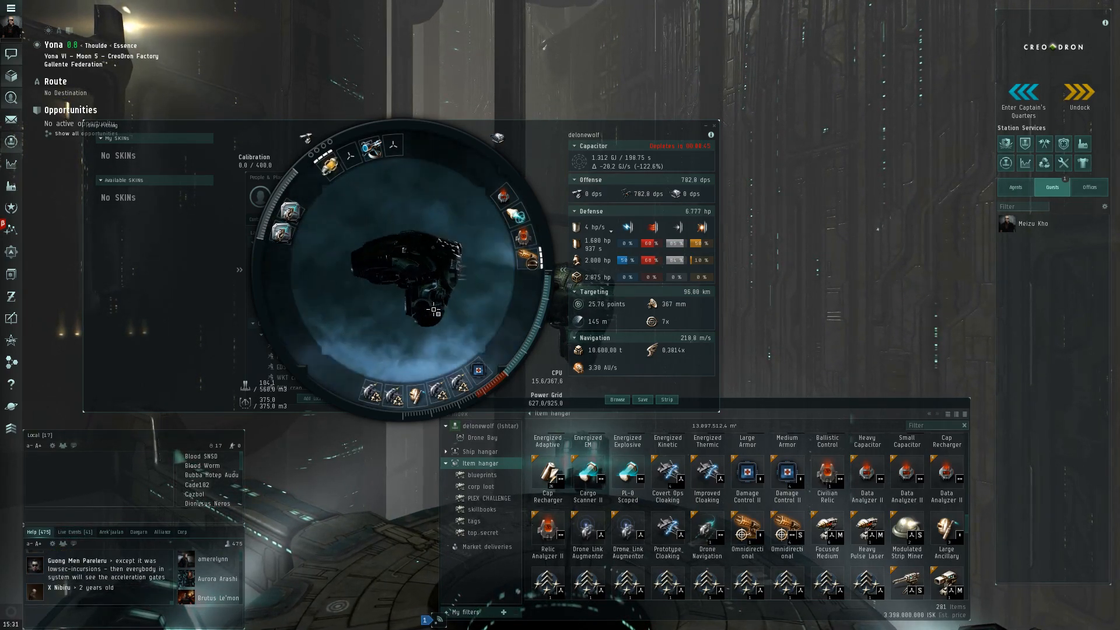
mouse_move(517, 217)
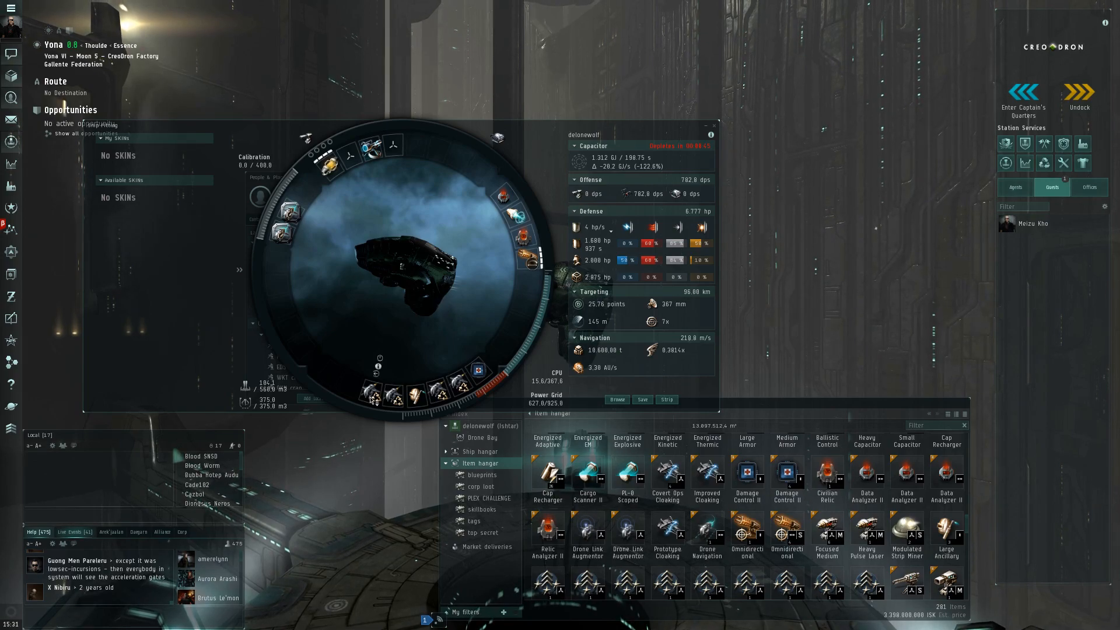
mouse_move(637, 203)
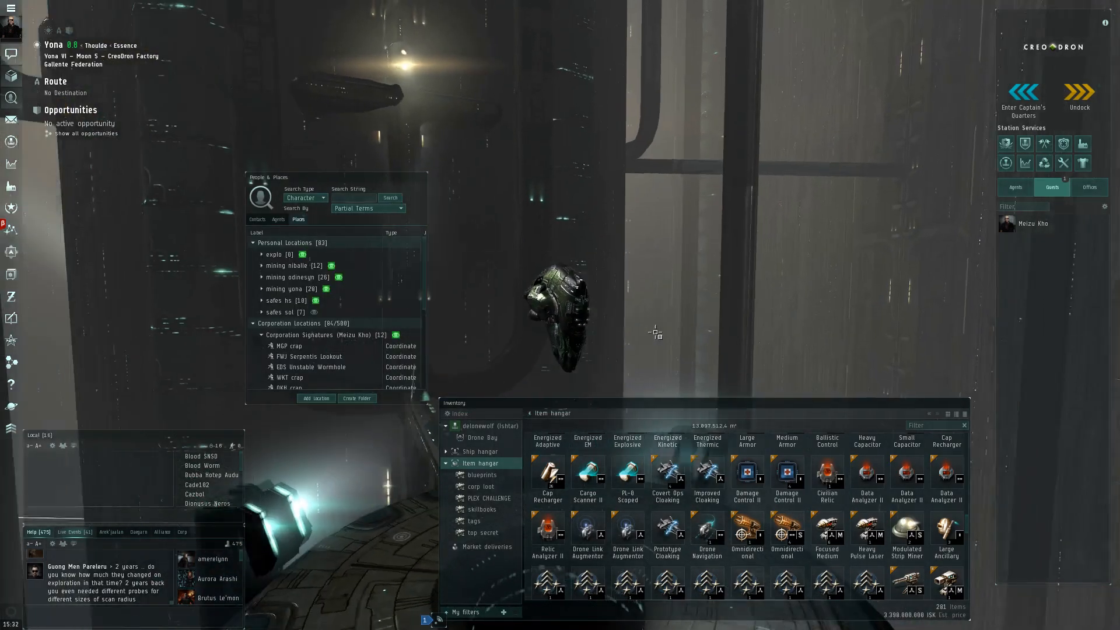
Step: Close the Fitting window and undock the Ishtar from the station
left_click(1079, 91)
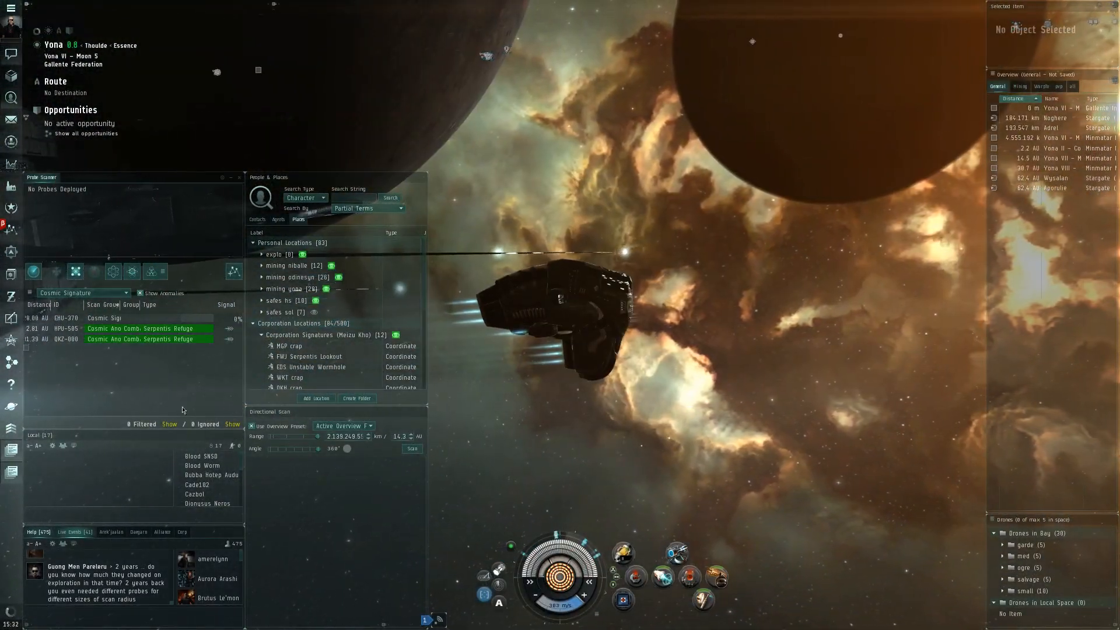
mouse_move(10, 185)
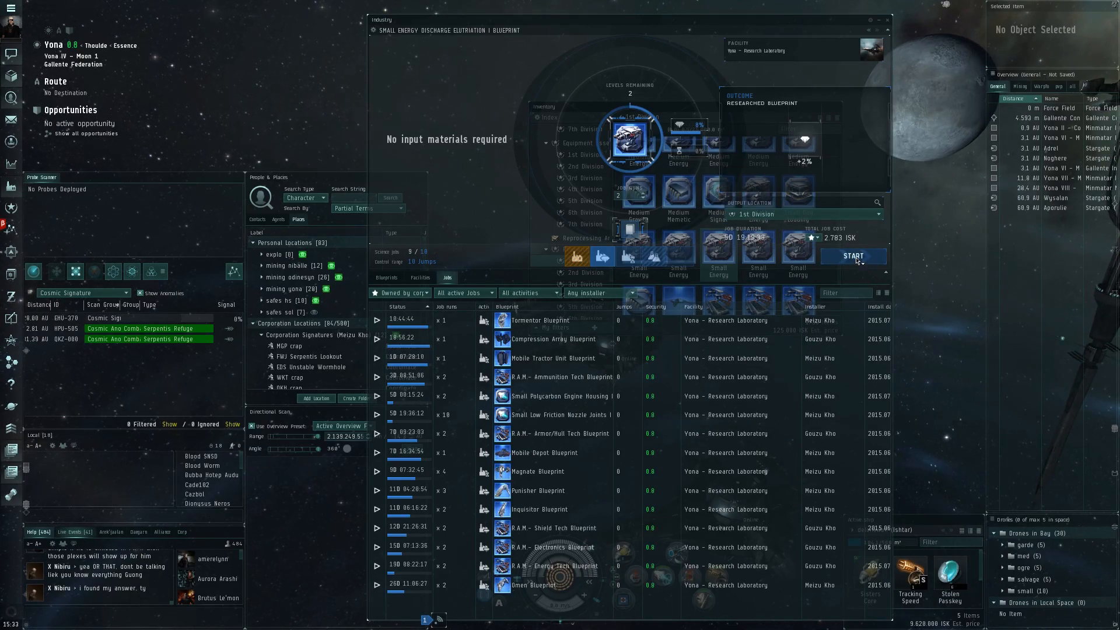
Step: Start the Small Energy Discharge Elutriation I blueprint research job and close Industry
left_click(854, 256)
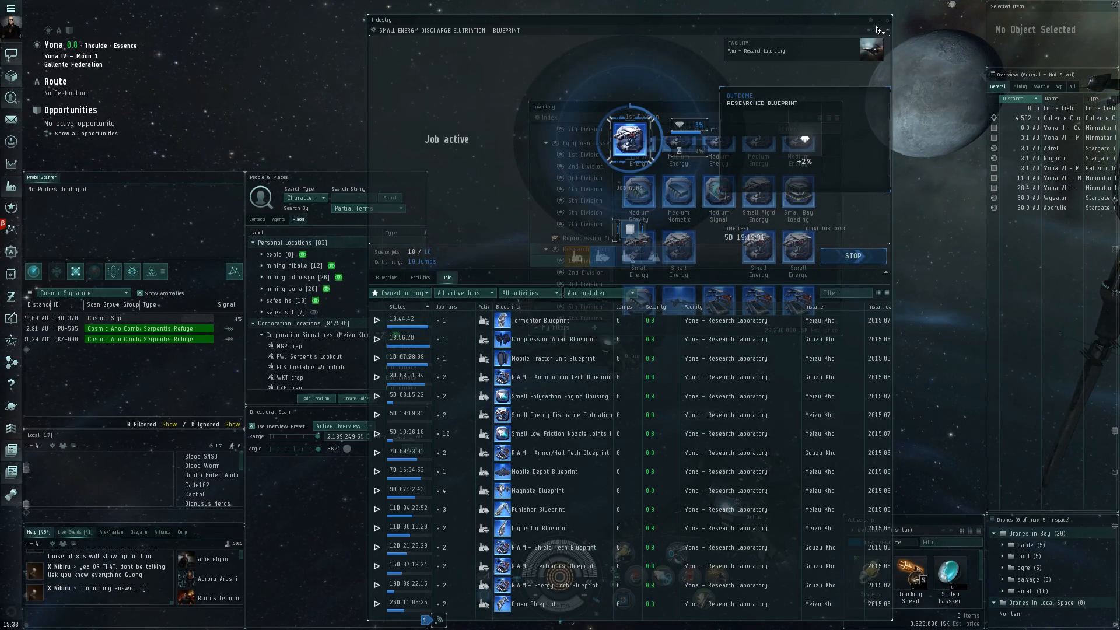
left_click(888, 20)
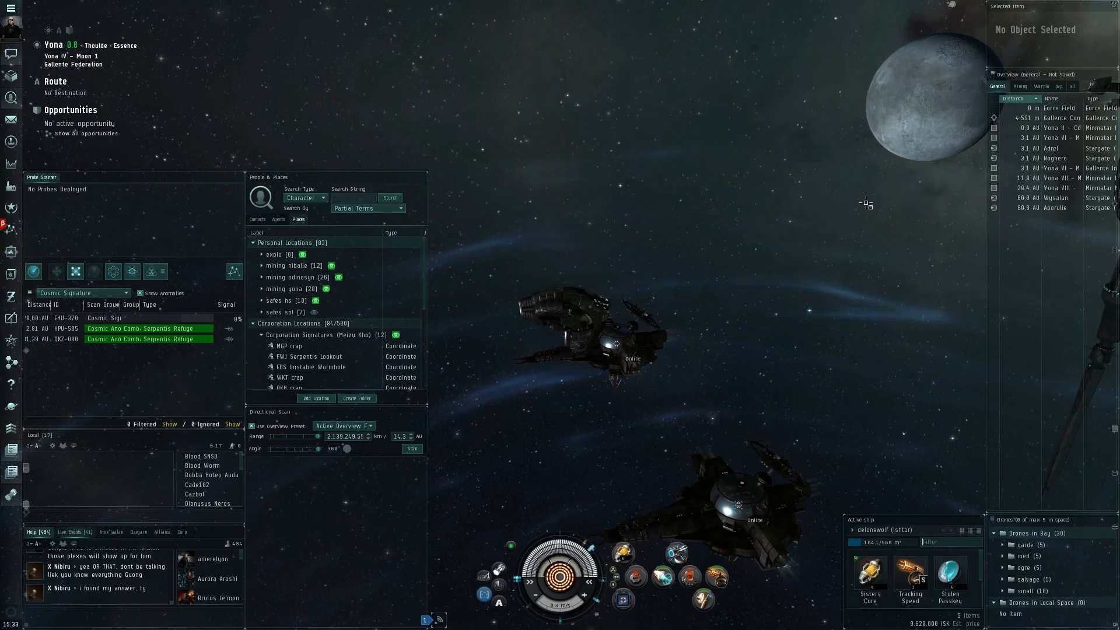